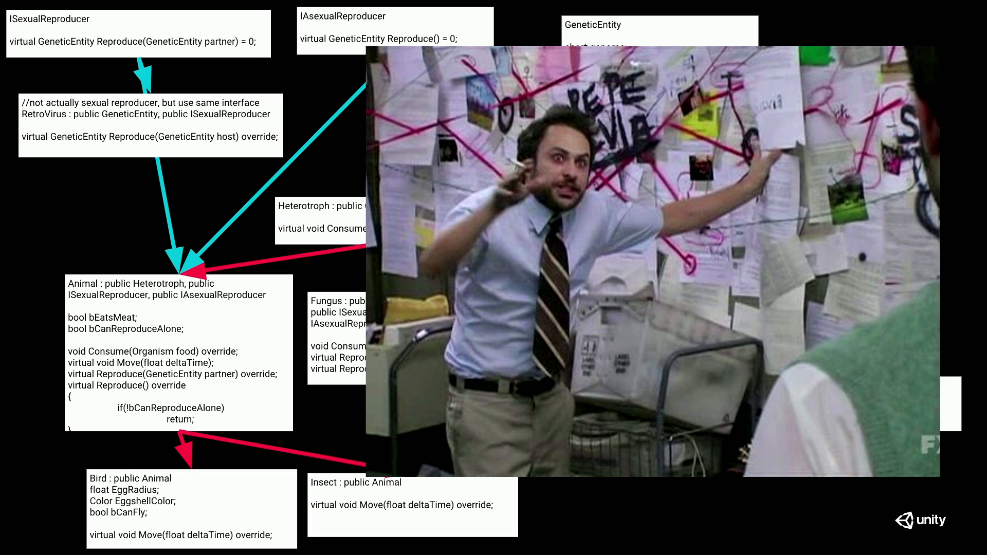
# Advance to slide 16, Cache Memory, showing the Bird class's 56-byte layout with offsets
pyautogui.press('Right')
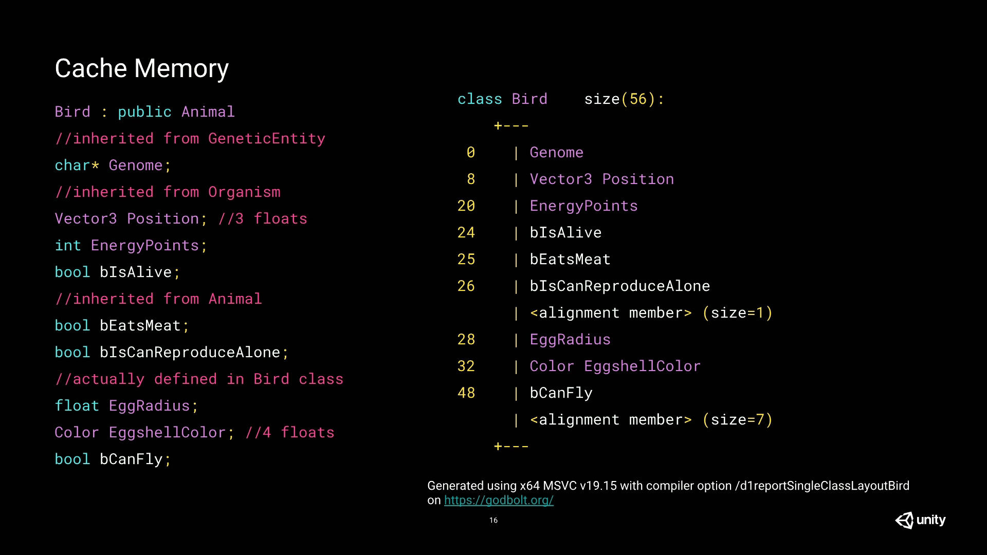
# Advance to slide 17 showing the 64-byte cache line and the Bird.Move update loop
pyautogui.press('Right')
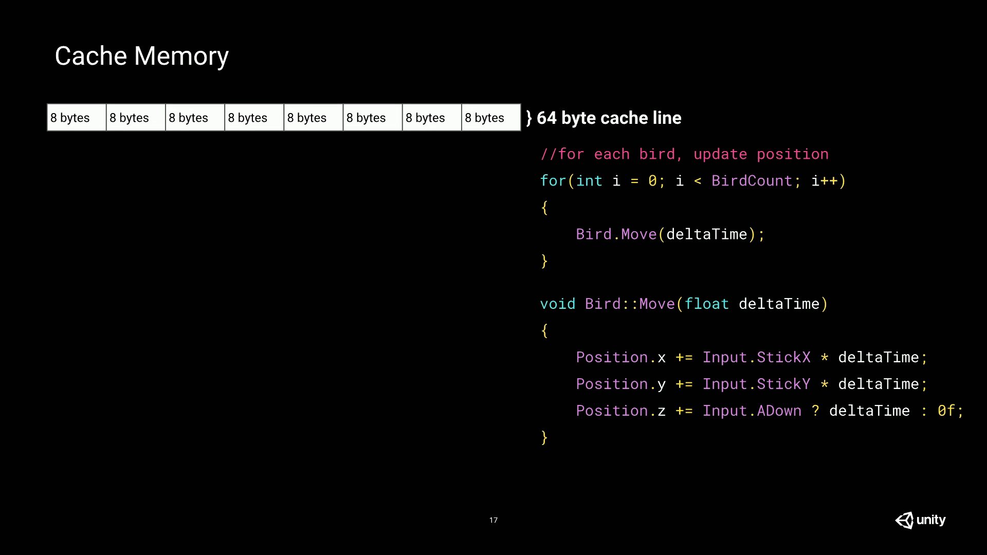